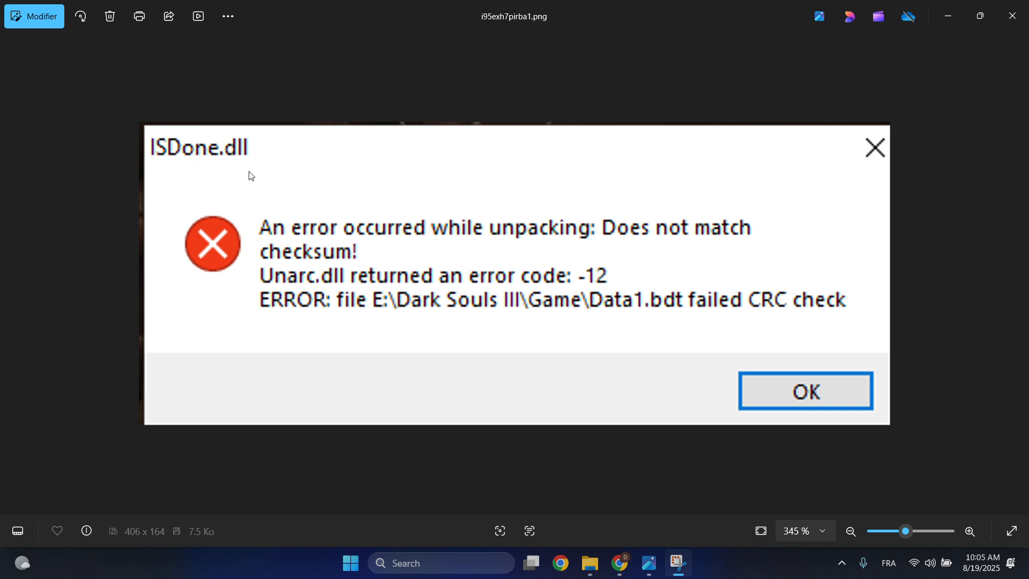
{"action": "mouse_move", "coordinate": [331, 295]}
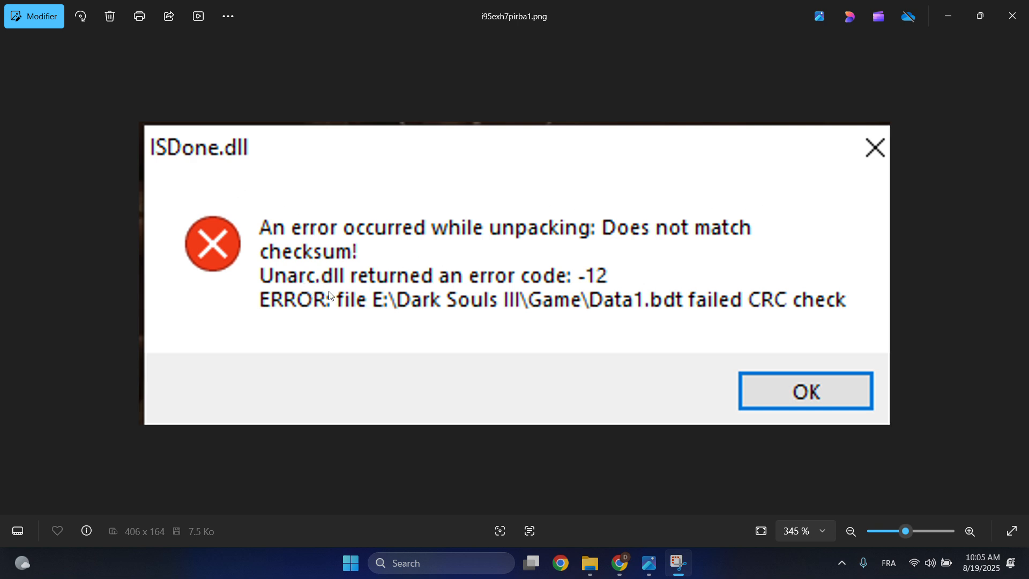
{"action": "mouse_move", "coordinate": [567, 292]}
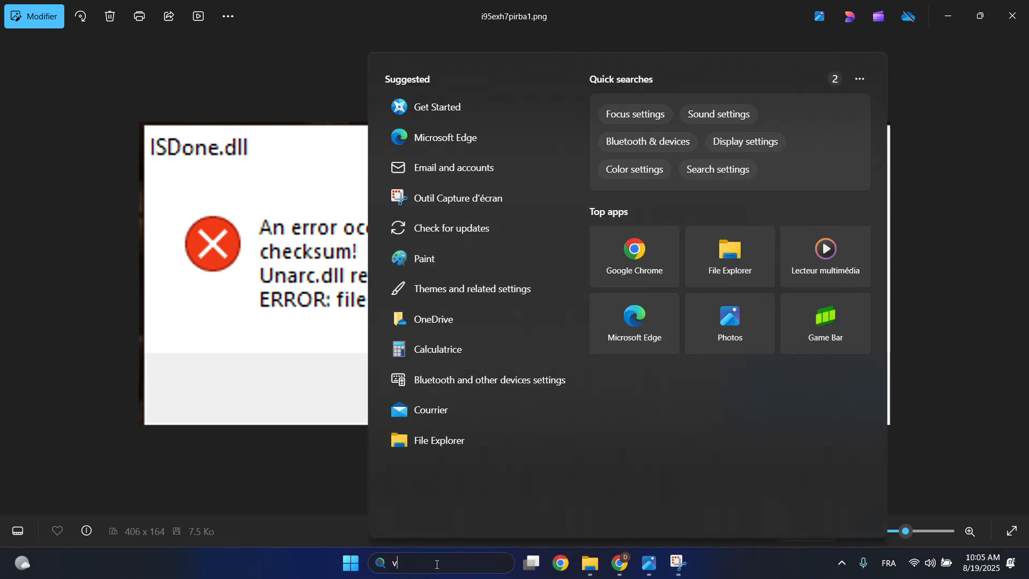
Search for 'view advanced system settings' and open the best match
{"action": "type", "text": "view advanced system setti"}
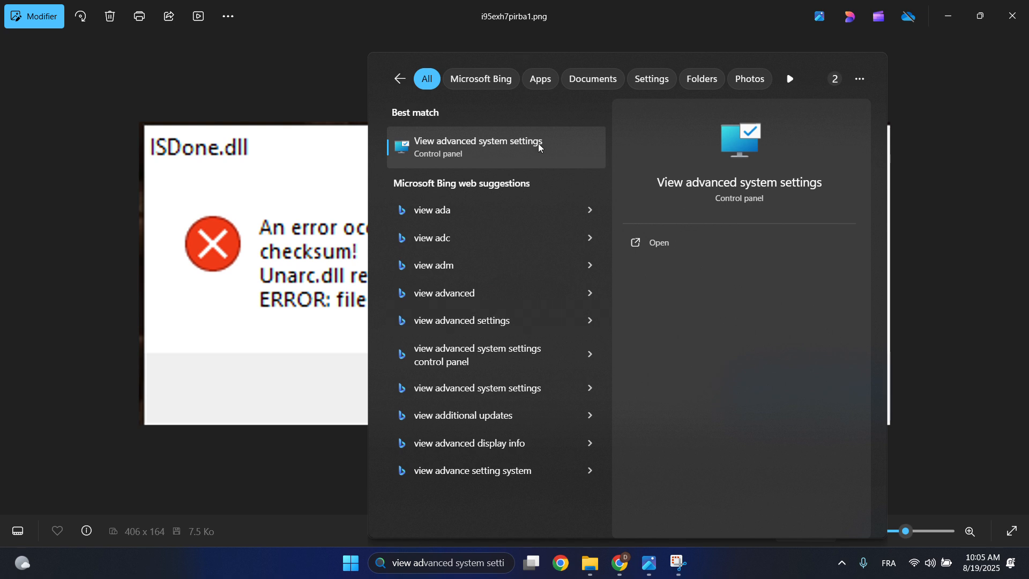
{"action": "left_click", "coordinate": [477, 146]}
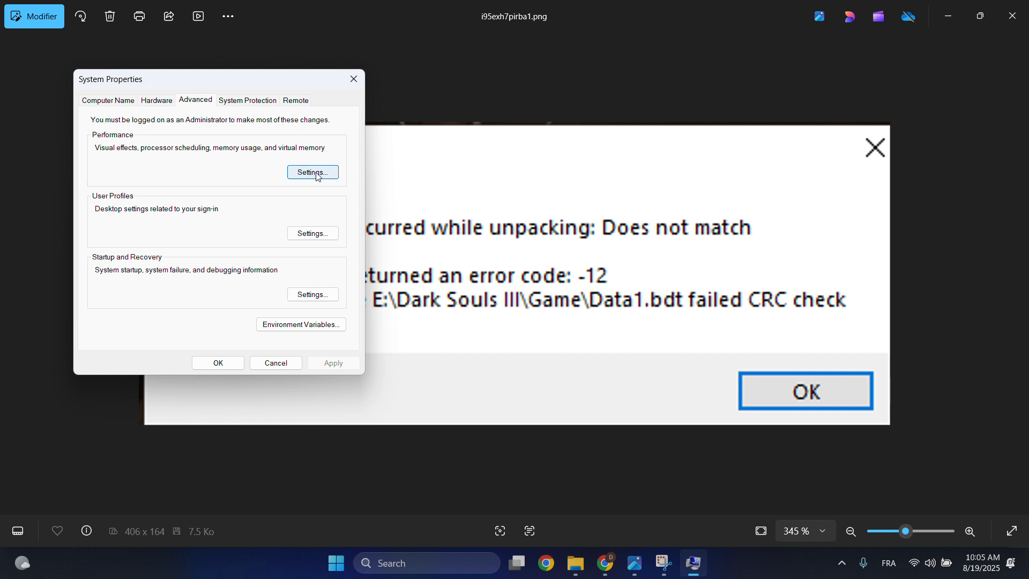
Go from Performance Options' Advanced tab into the Virtual Memory window
{"action": "left_click", "coordinate": [313, 172]}
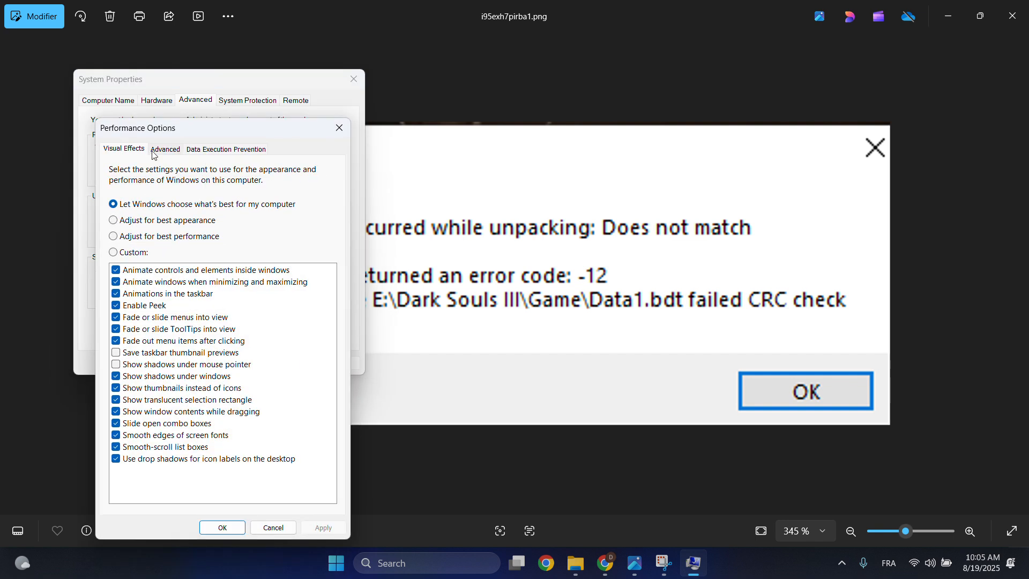
{"action": "left_click", "coordinate": [165, 149]}
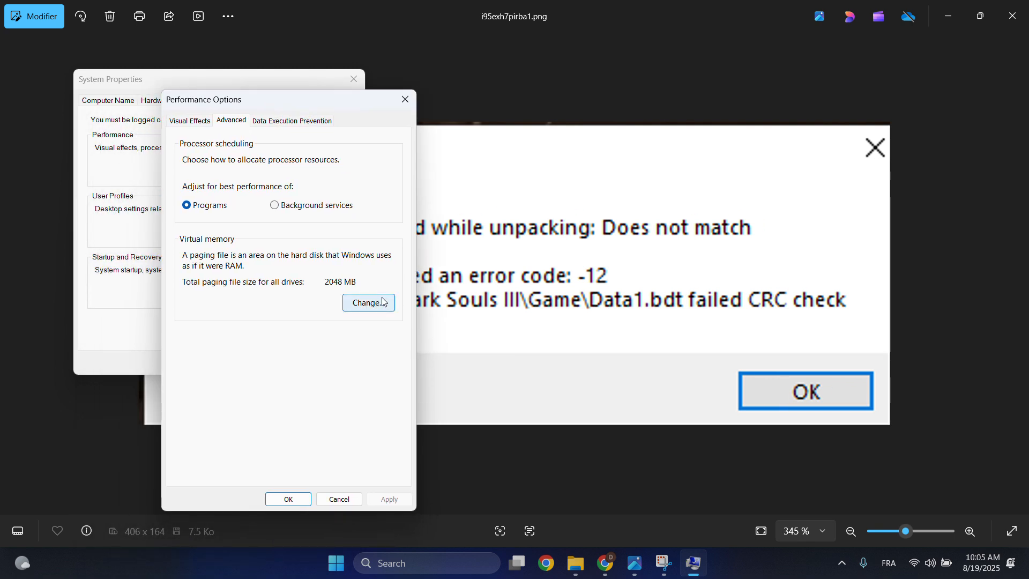
{"action": "left_click", "coordinate": [368, 302]}
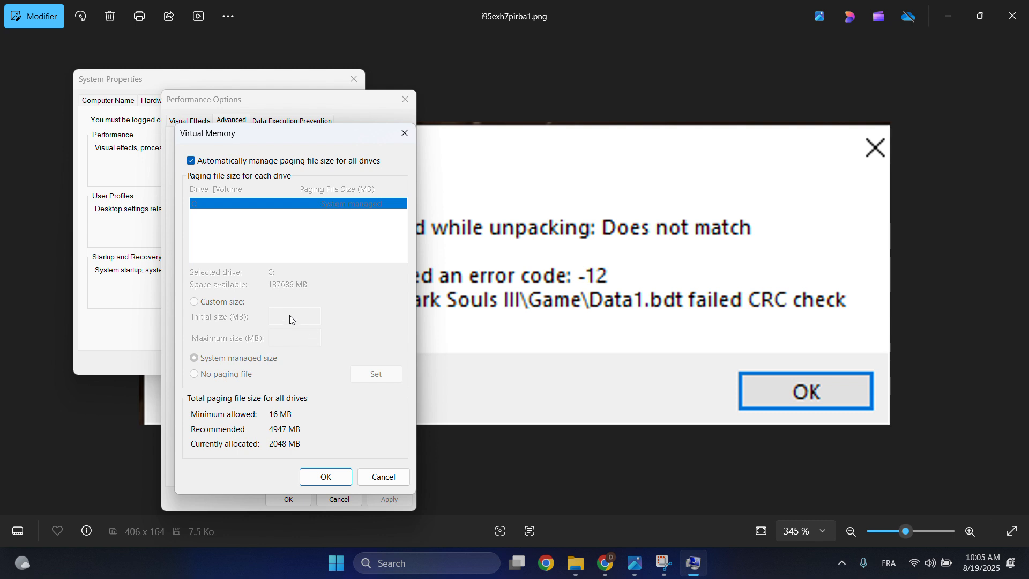
{"action": "mouse_move", "coordinate": [292, 338]}
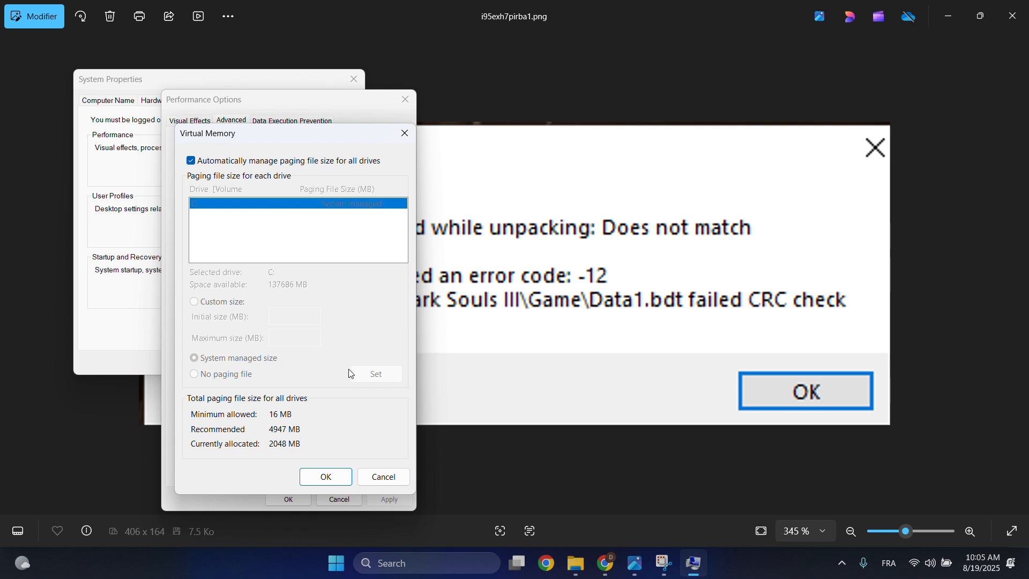
Uncheck 'Automatically manage paging file size for all drives'
{"action": "left_click", "coordinate": [191, 161]}
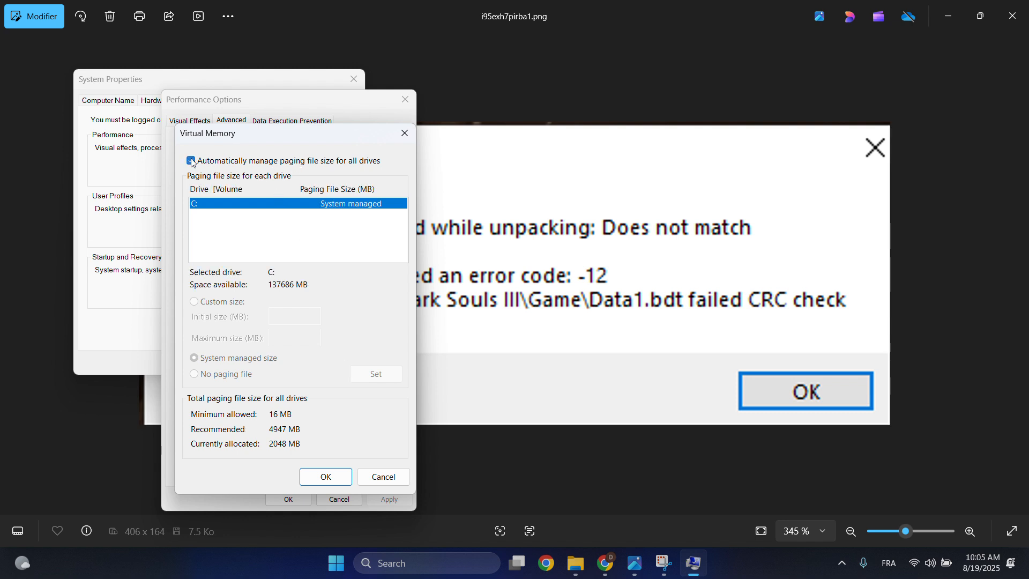
{"action": "left_click", "coordinate": [192, 161]}
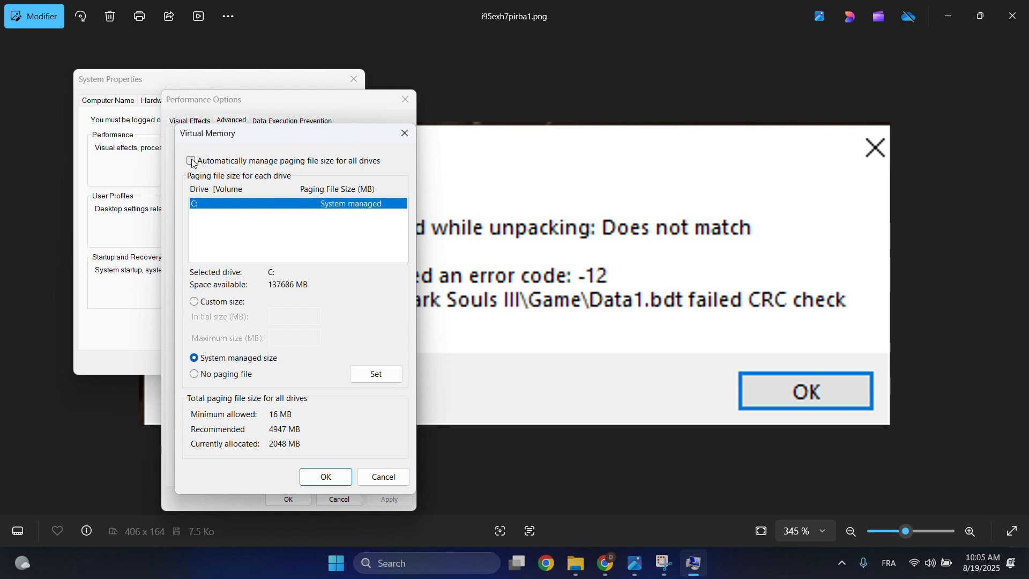
{"action": "left_click", "coordinate": [190, 161]}
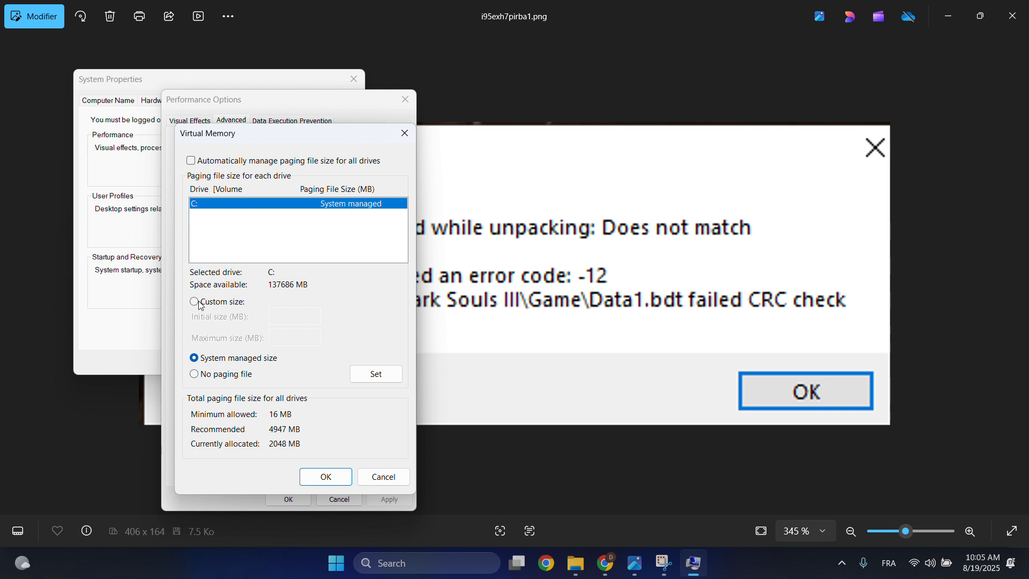
Choose Custom size for drive C with 100 MB initial and 3000 MB maximum
{"action": "left_click", "coordinate": [194, 301]}
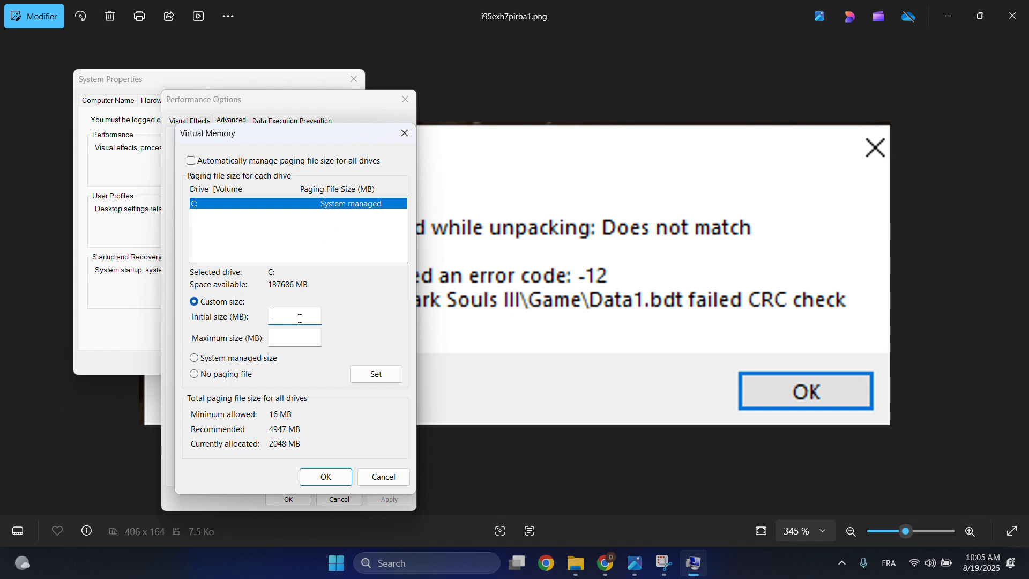
{"action": "type", "text": "100"}
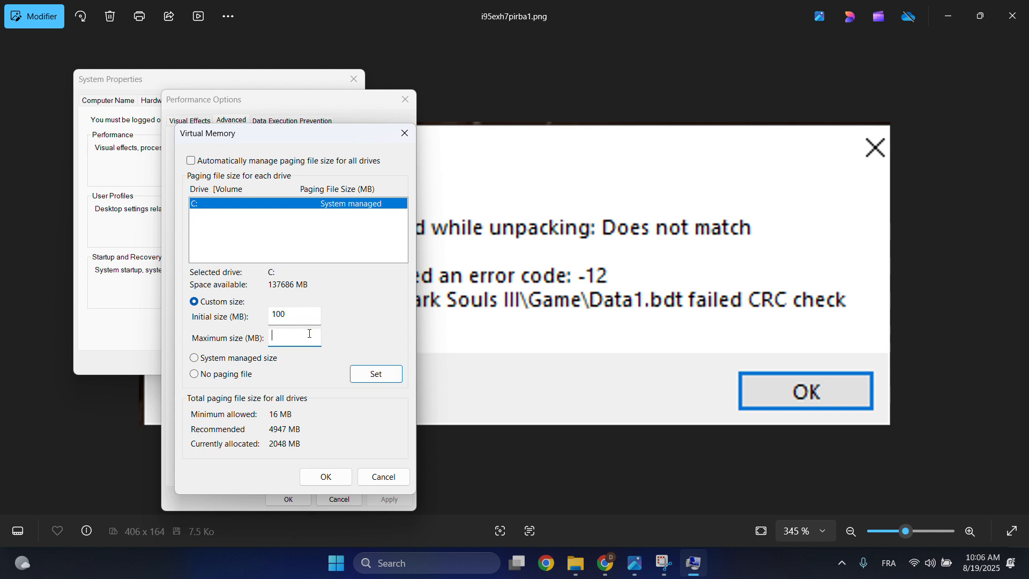
{"action": "type", "text": "3000"}
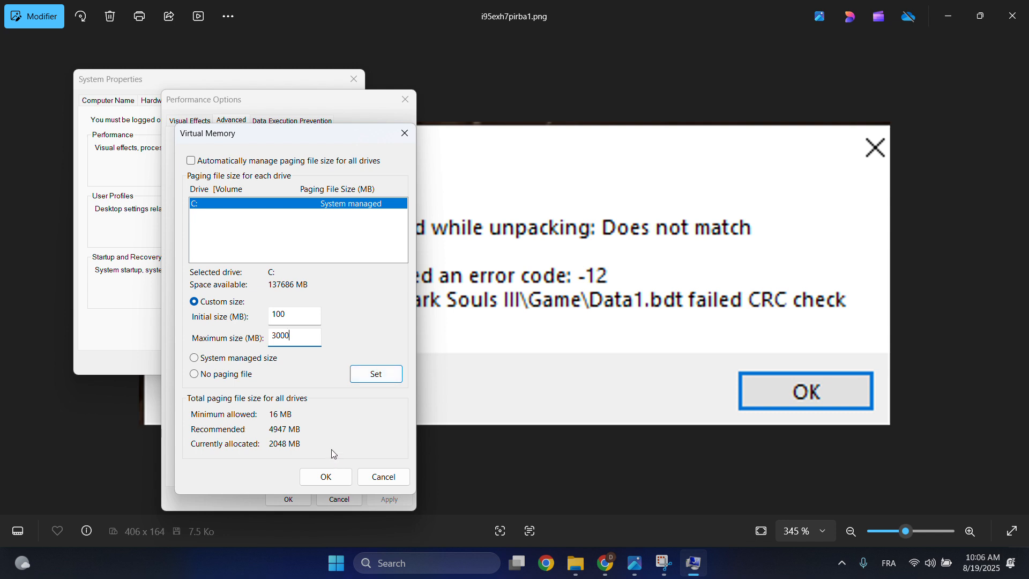
{"action": "mouse_move", "coordinate": [327, 399]}
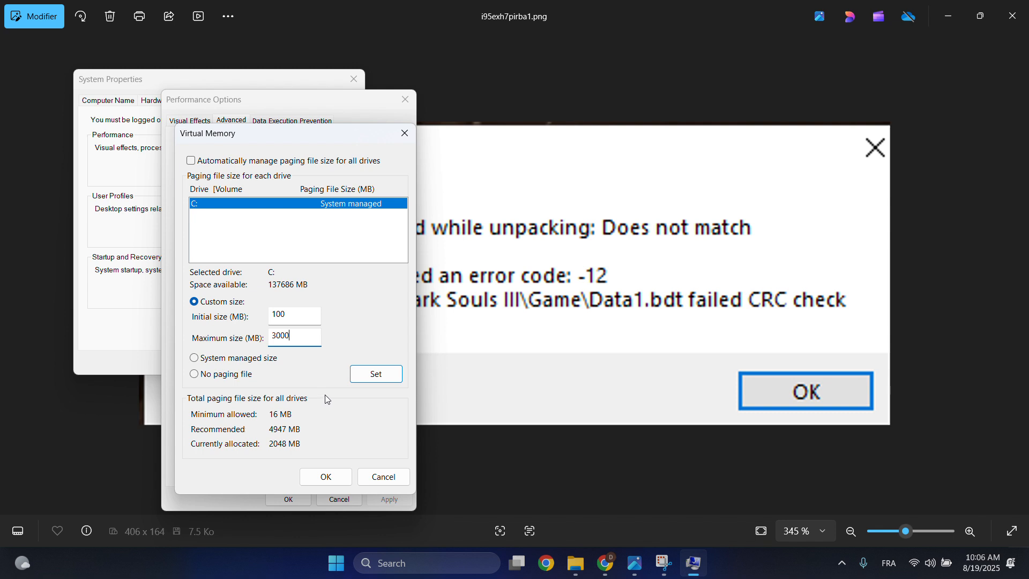
{"action": "mouse_move", "coordinate": [329, 392]}
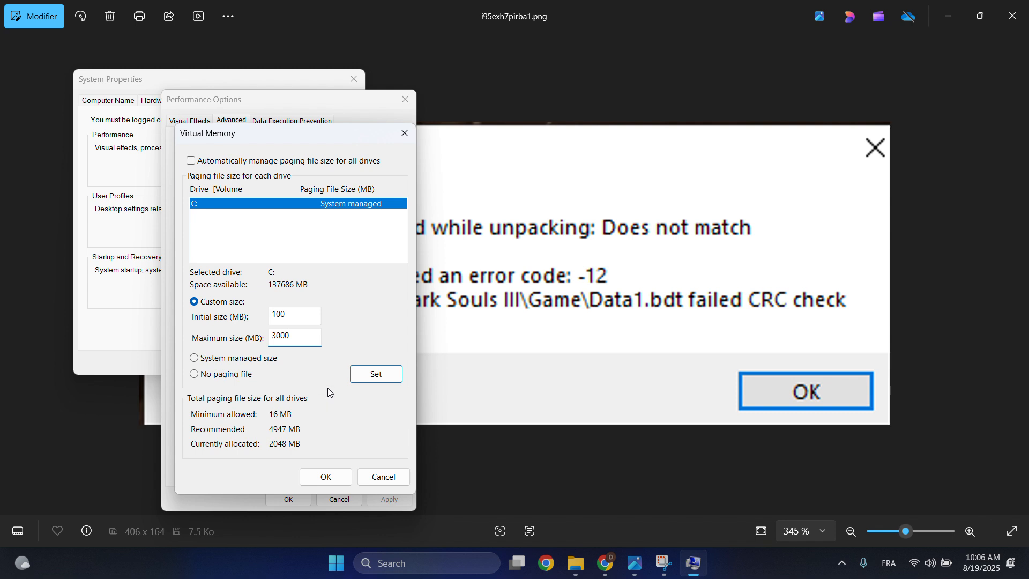